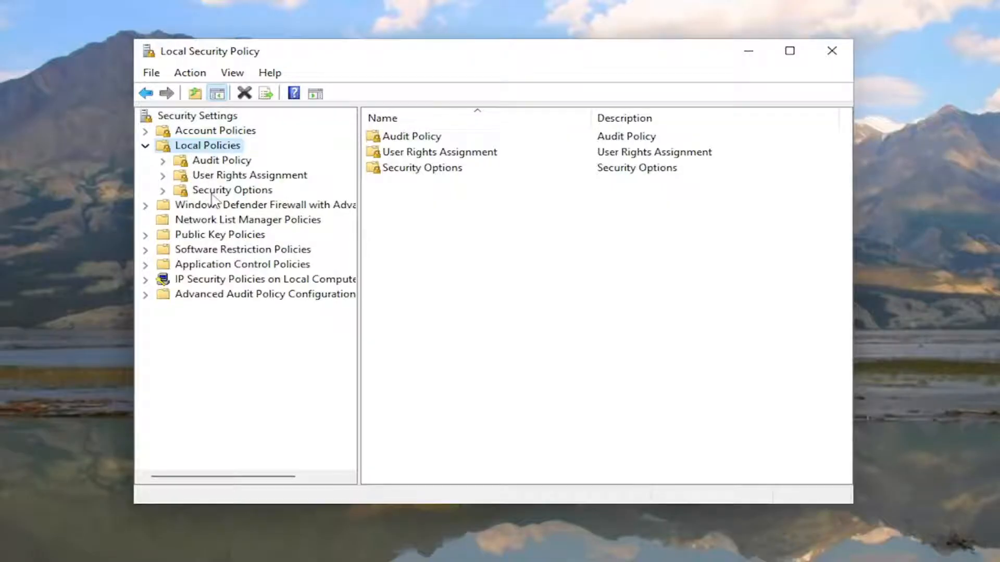
# Show Security Options and select the 'Interactive logon: Do not require CTRL+ALT+DEL' policy
pyautogui.click(231, 189)
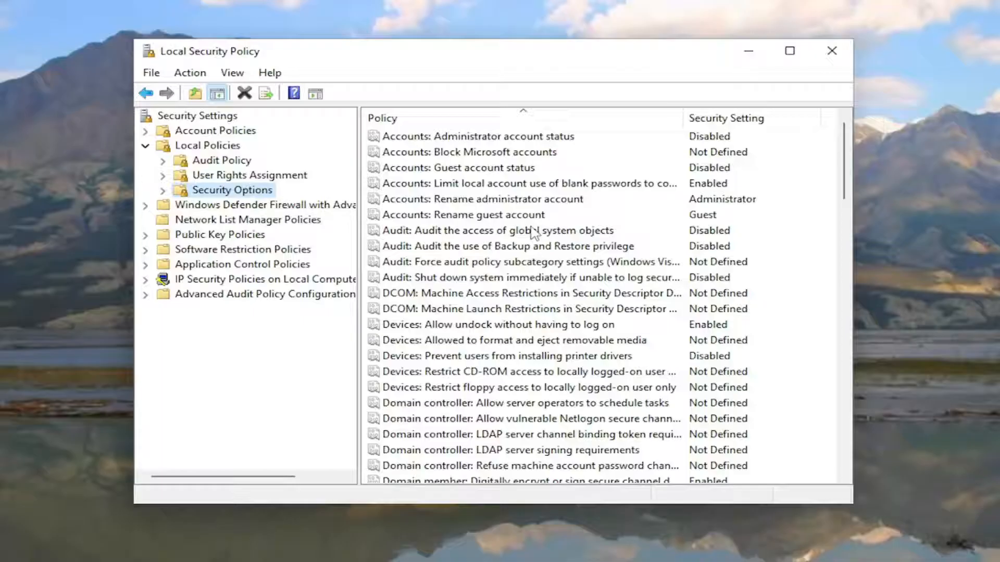
pyautogui.scroll(-3)
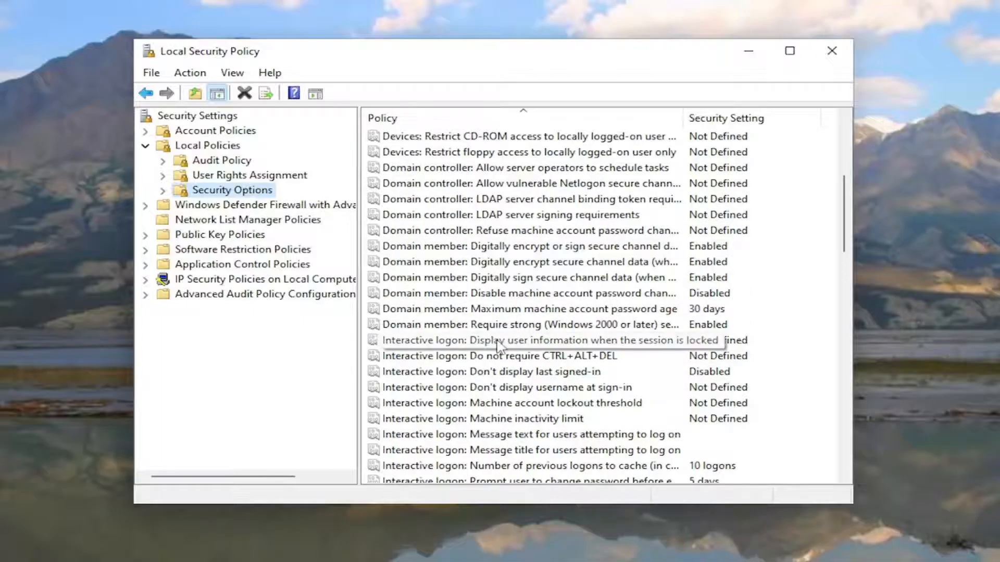
pyautogui.click(504, 356)
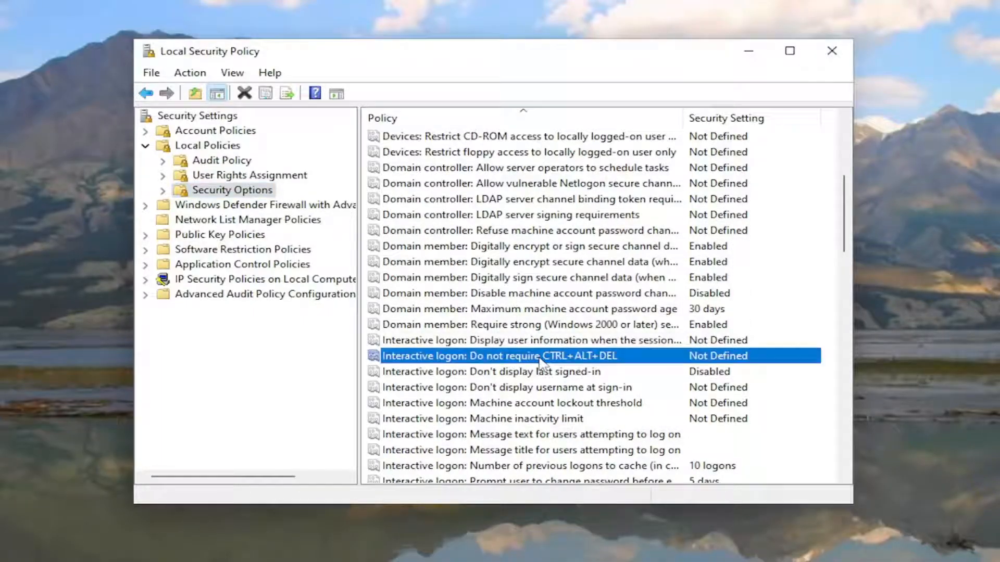
# Set 'Interactive logon: Do not require CTRL+ALT+DEL' to Disabled and confirm
pyautogui.doubleClick(501, 357)
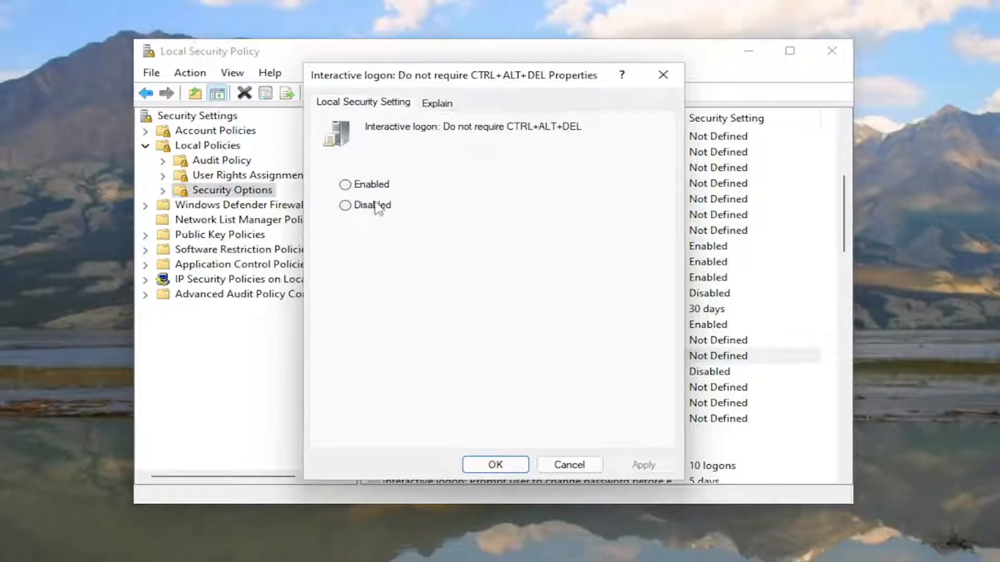
pyautogui.click(344, 205)
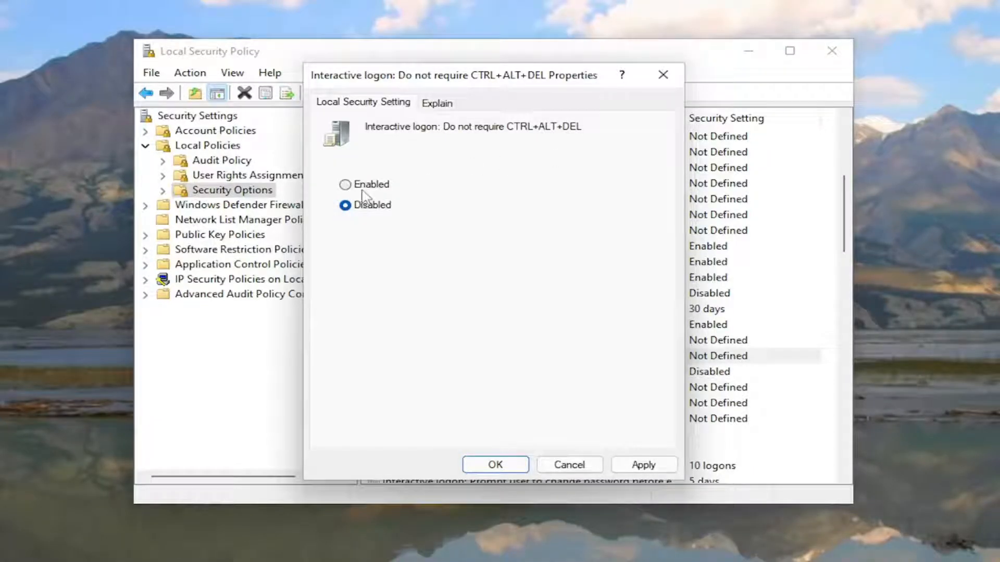
pyautogui.moveTo(586, 137)
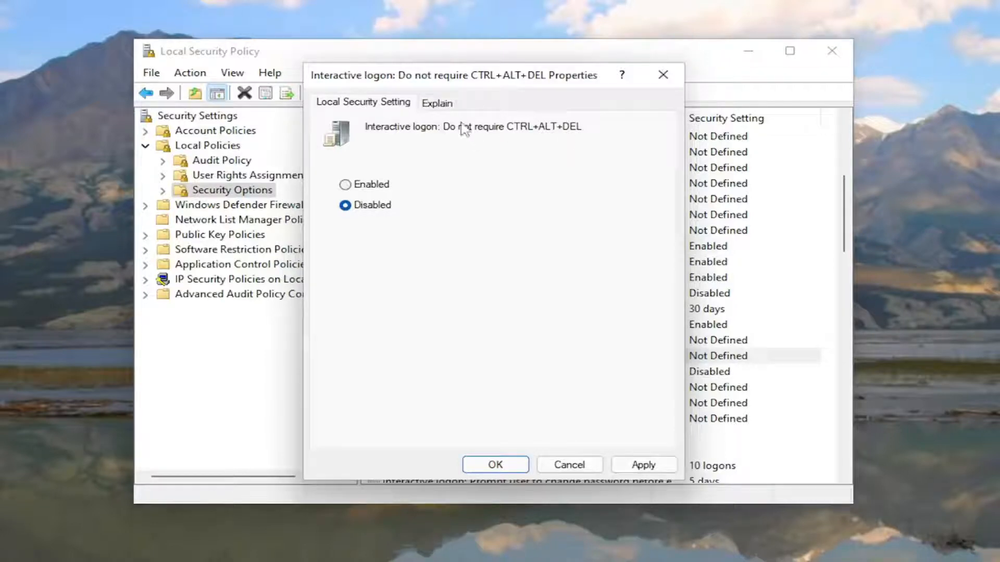
pyautogui.moveTo(551, 144)
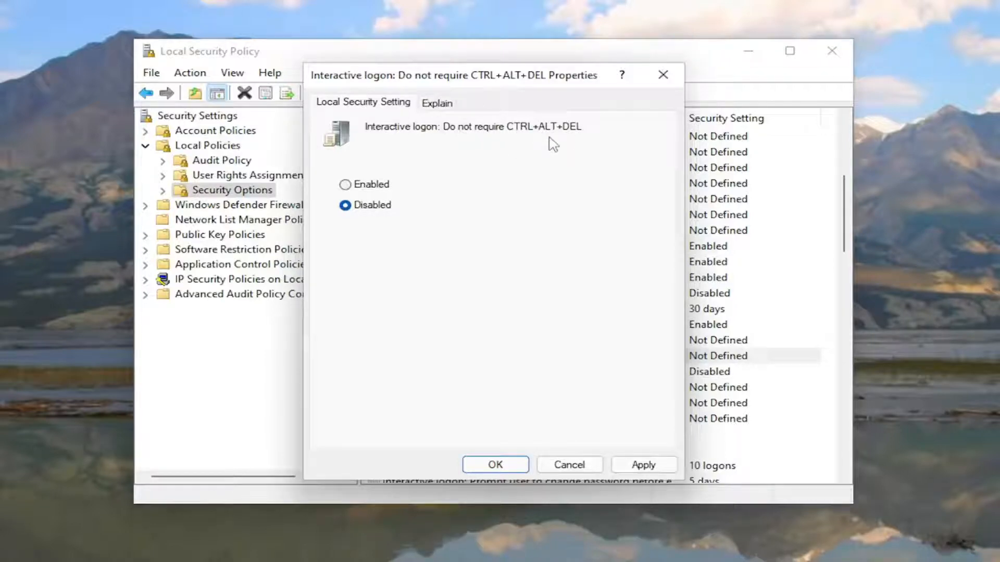
pyautogui.moveTo(496, 111)
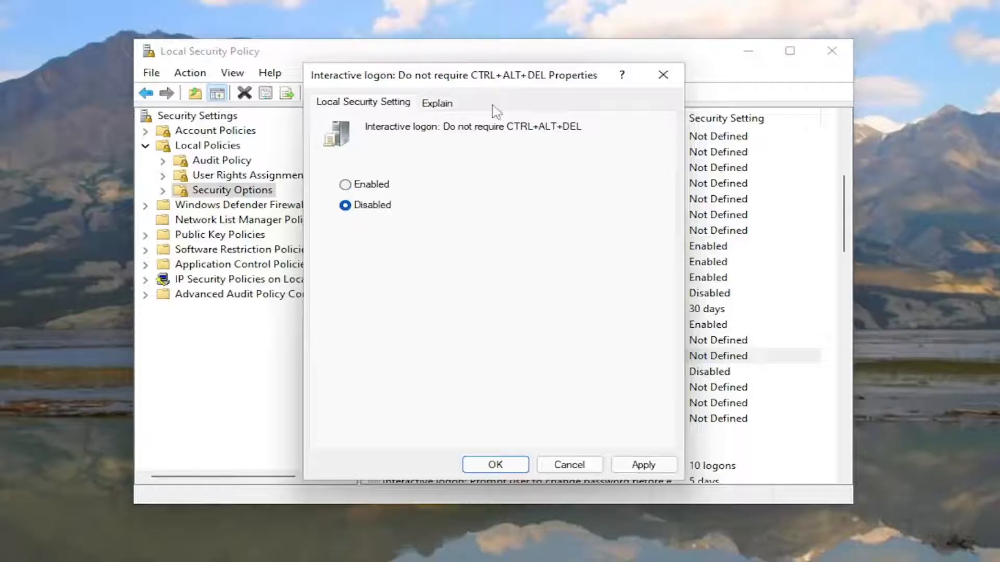
pyautogui.moveTo(442, 170)
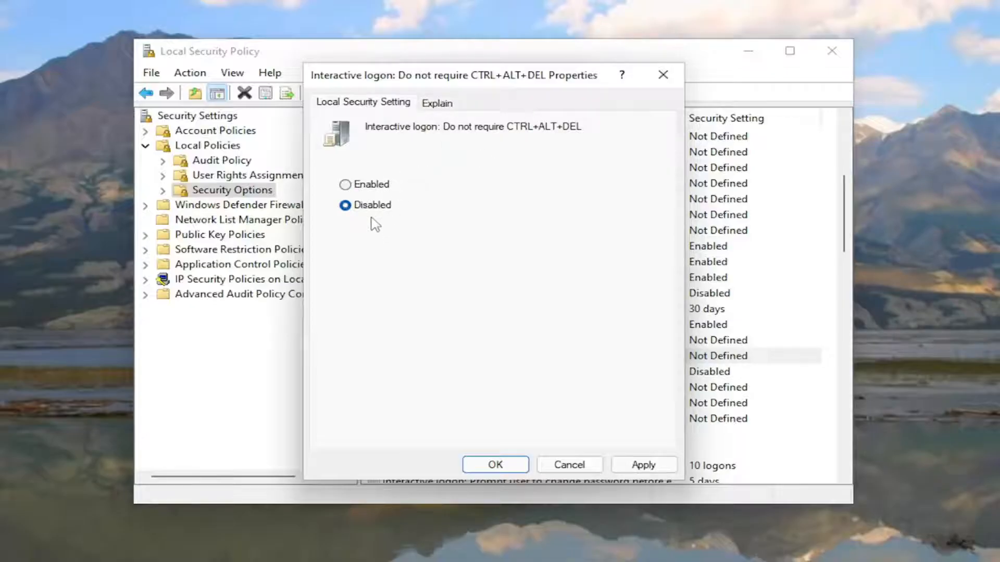
pyautogui.click(495, 464)
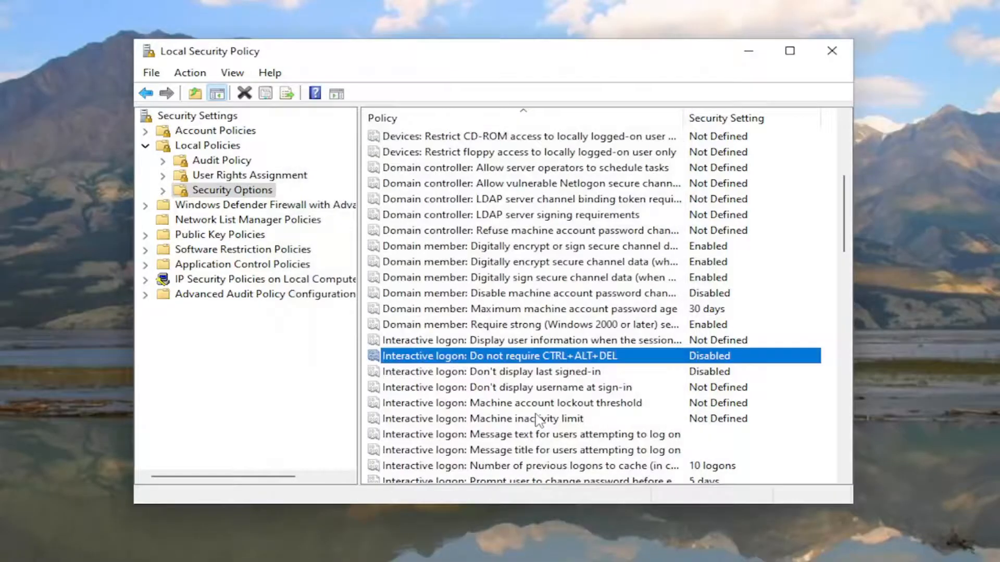
# Close Local Security Policy and search 'net' to launch netplwiz User Accounts
pyautogui.click(831, 50)
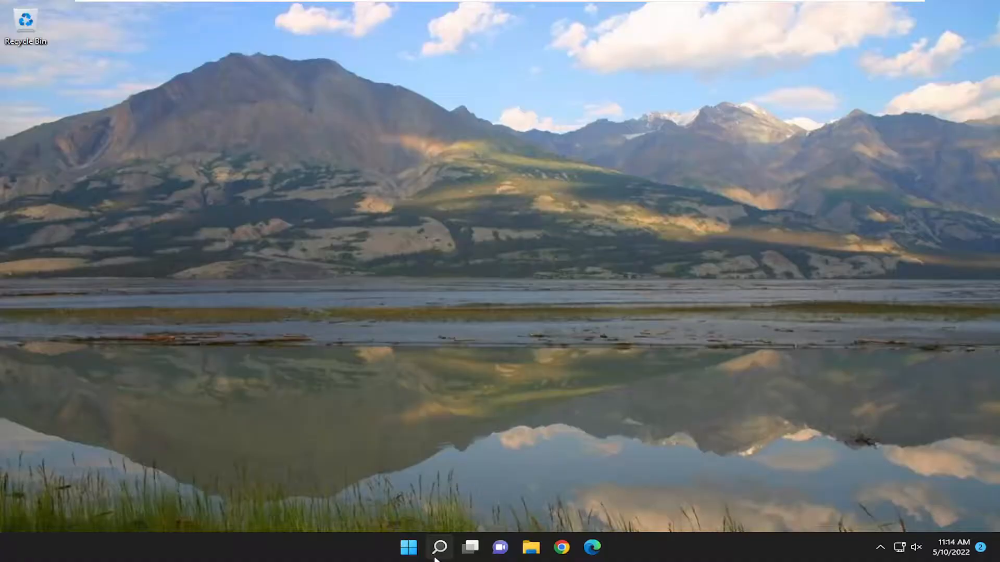
pyautogui.write('net')
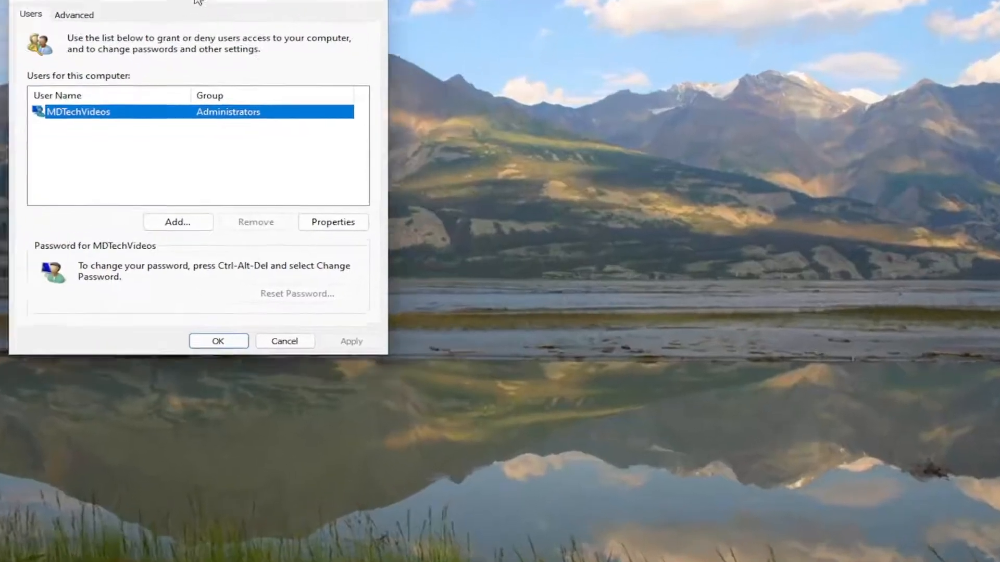
# Centre the User Accounts window and show its Advanced tab with Ctrl+Alt+Delete required
pyautogui.moveTo(192, 3); pyautogui.dragTo(494, 67)
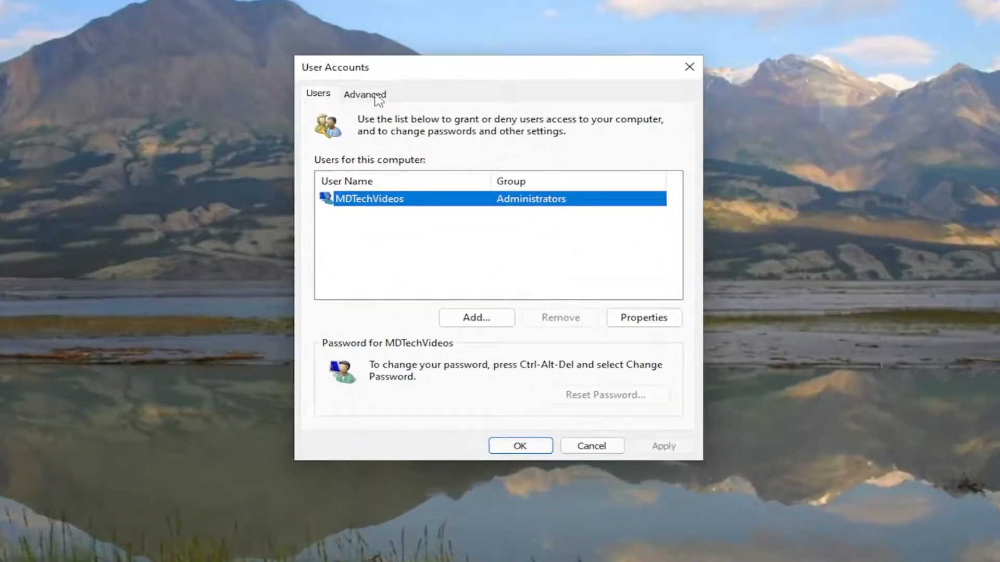
pyautogui.click(365, 92)
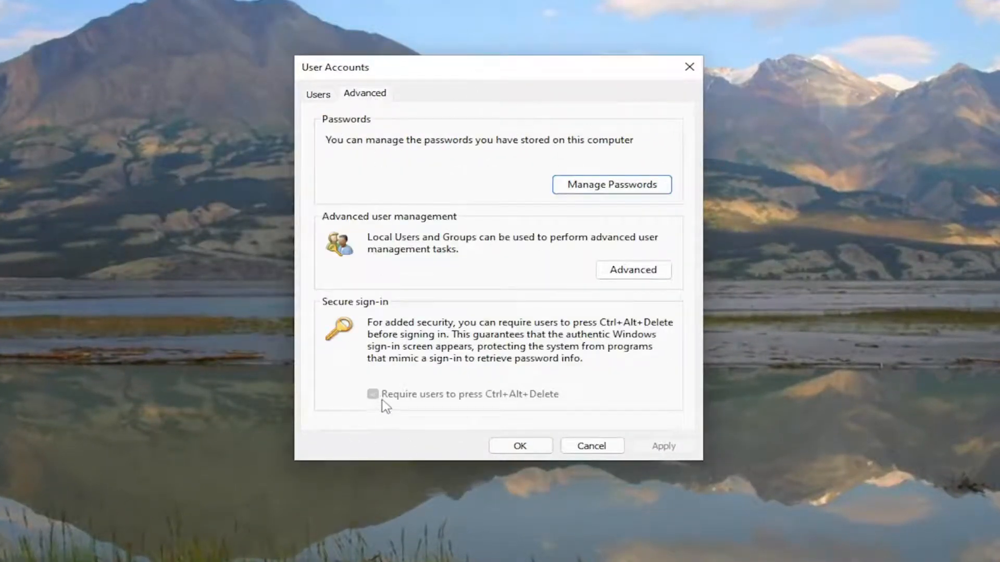